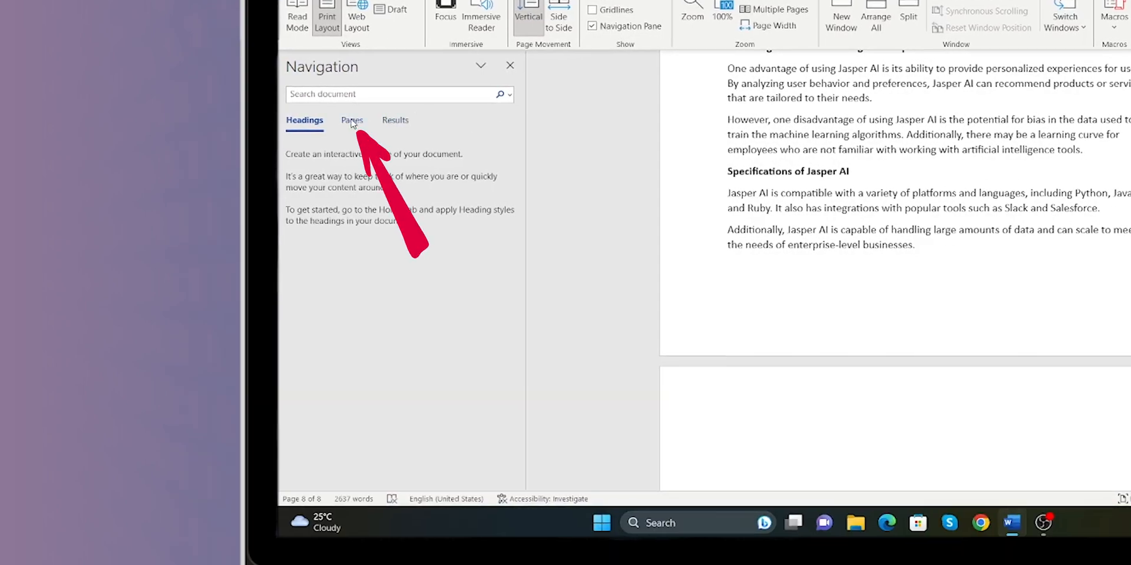
Switch the Navigation pane to Pages view to reveal the blank eighth page thumbnail.
left_click(352, 120)
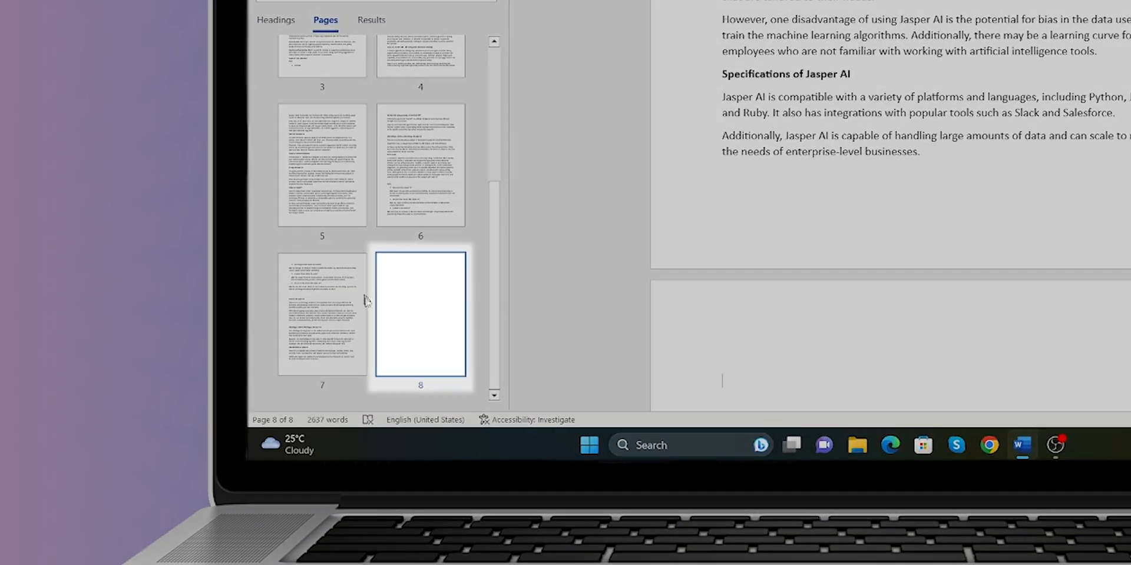